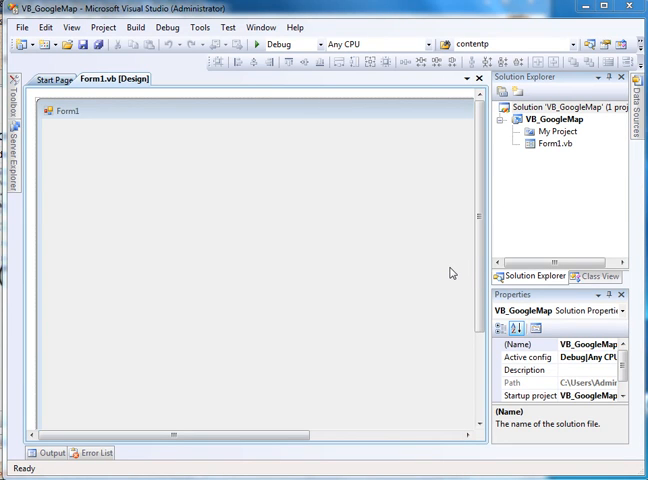
mouse_move(437, 277)
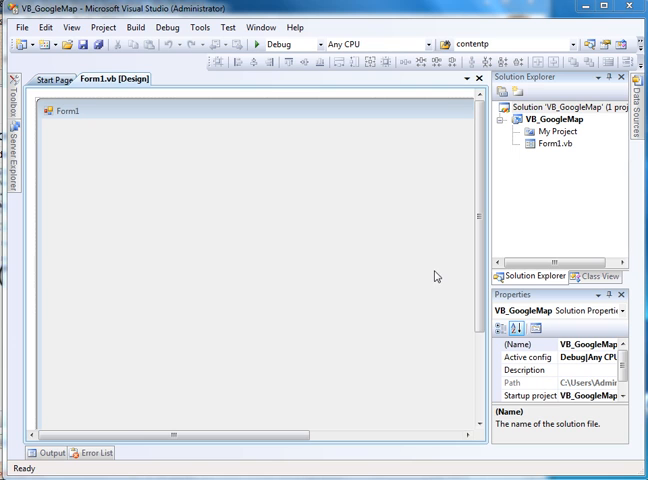
mouse_move(335, 251)
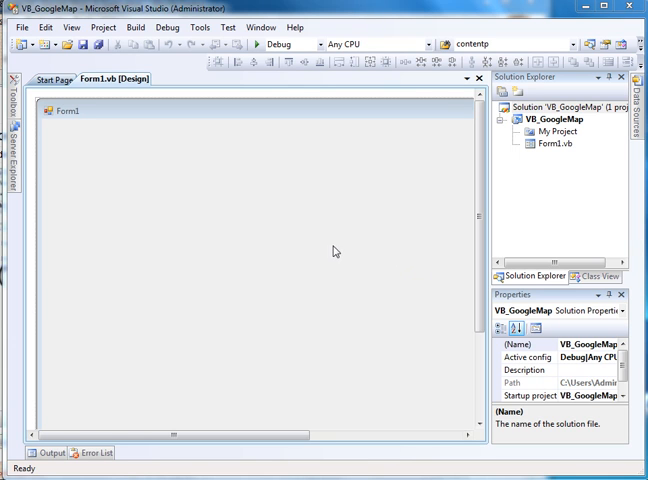
mouse_move(371, 279)
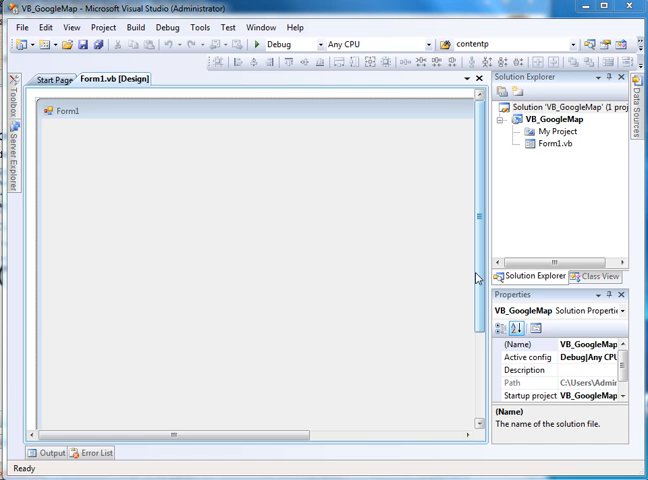
mouse_move(257, 195)
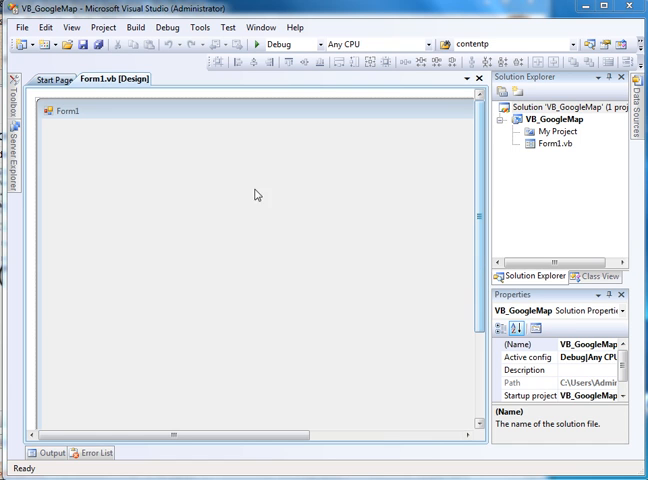
mouse_move(138, 197)
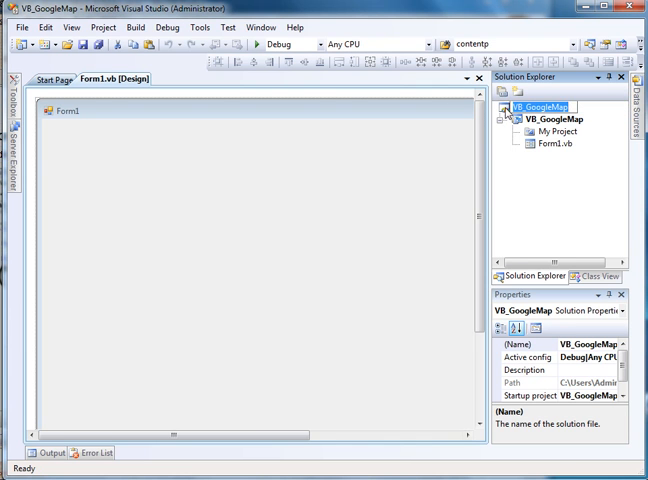
Step: Select Form1 and scroll the Properties window to Size to make it 1000, 700
left_click(545, 106)
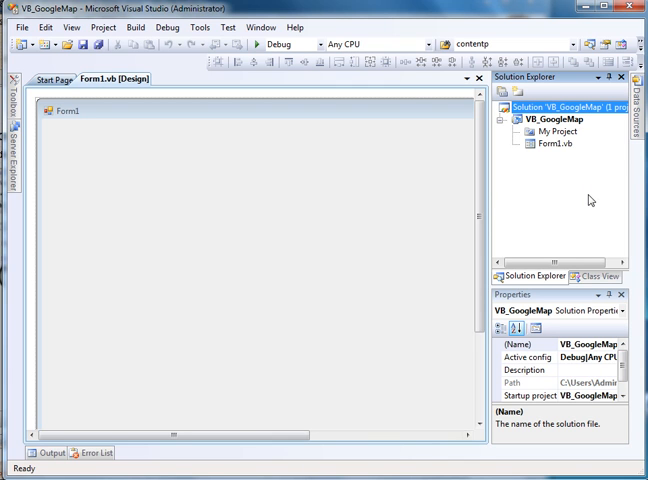
mouse_move(555, 222)
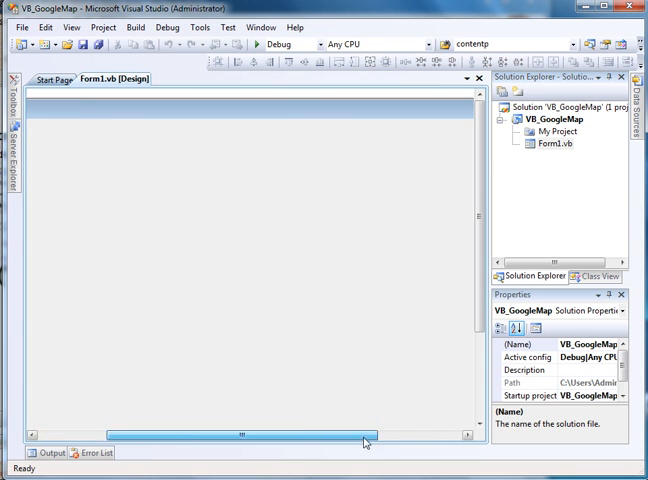
left_click(240, 250)
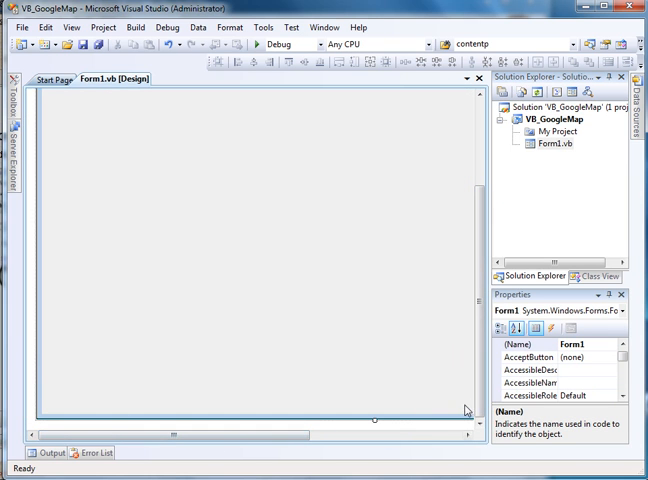
left_click(250, 250)
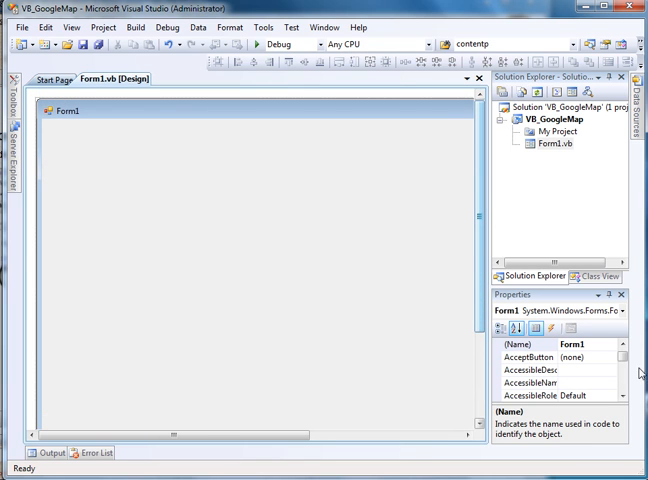
scroll("down", 3)
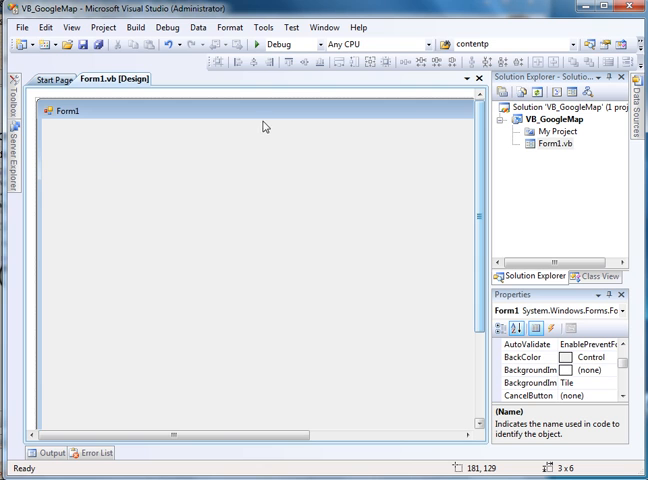
scroll("down", 3)
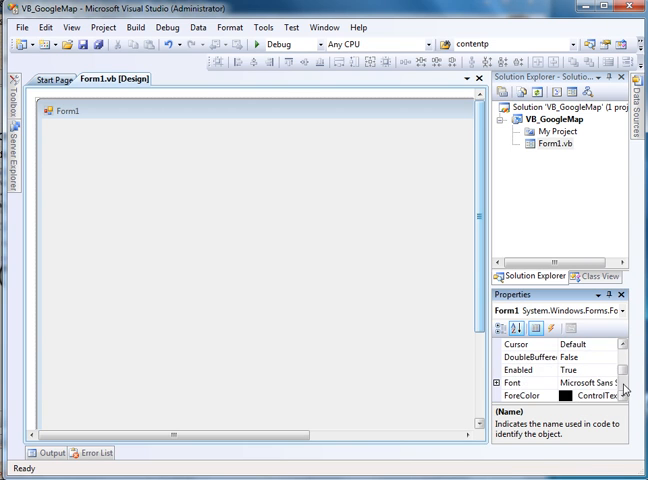
scroll("down", 3)
type("1000, 700")
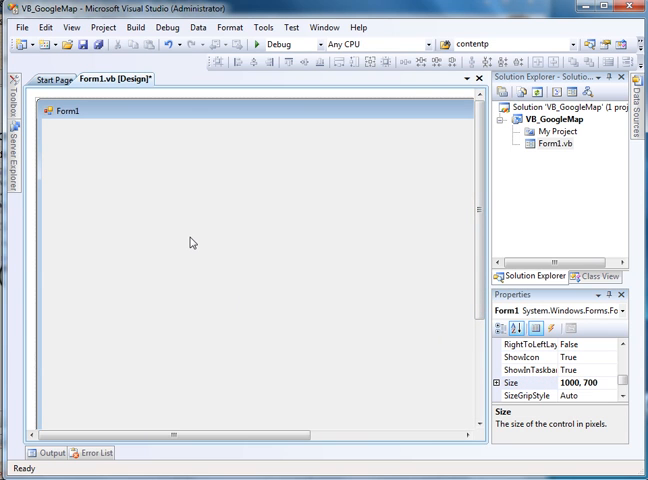
mouse_move(165, 230)
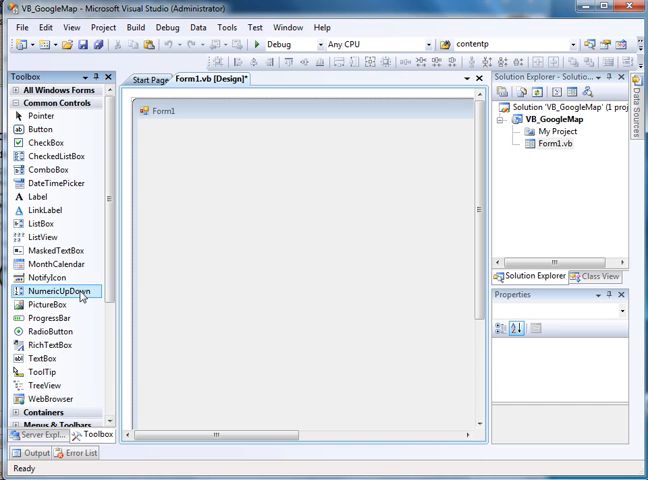
Step: Add a WebBrowser control, WebBrowser1, to Form1 from the Toolbox
scroll("down", 3)
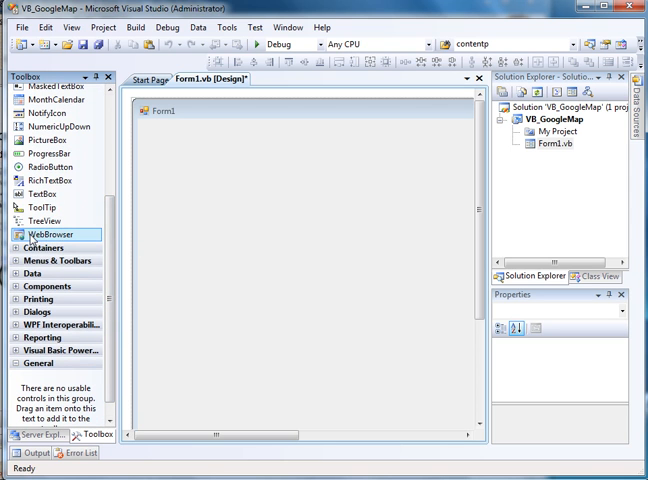
double_click(53, 233)
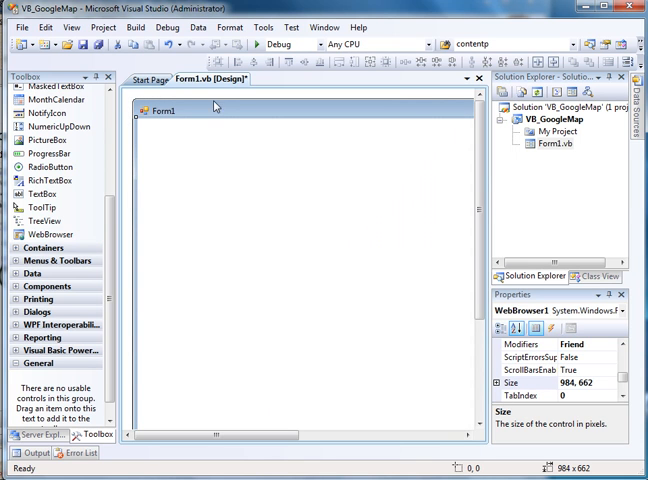
mouse_move(294, 374)
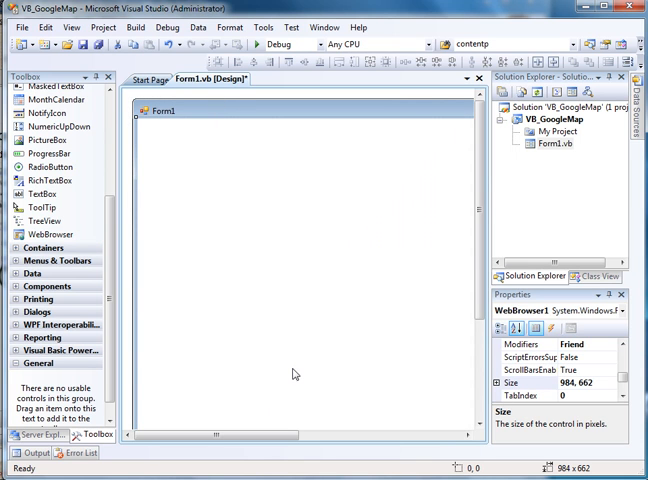
mouse_move(177, 194)
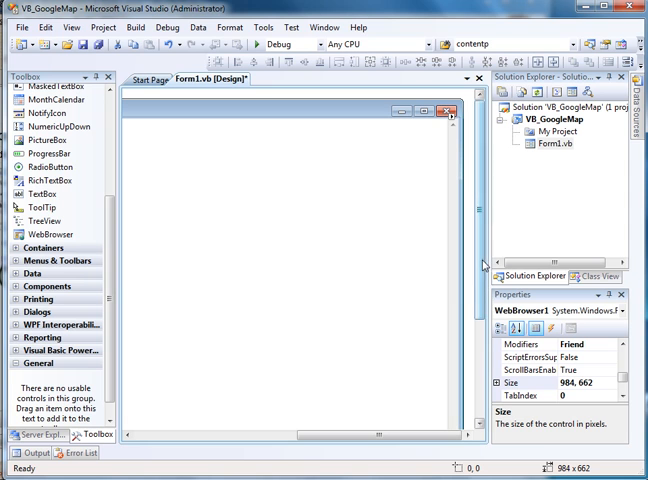
mouse_move(446, 112)
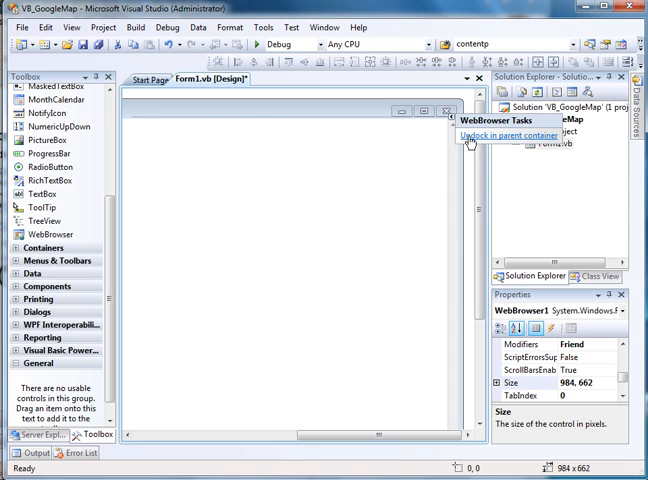
mouse_move(527, 141)
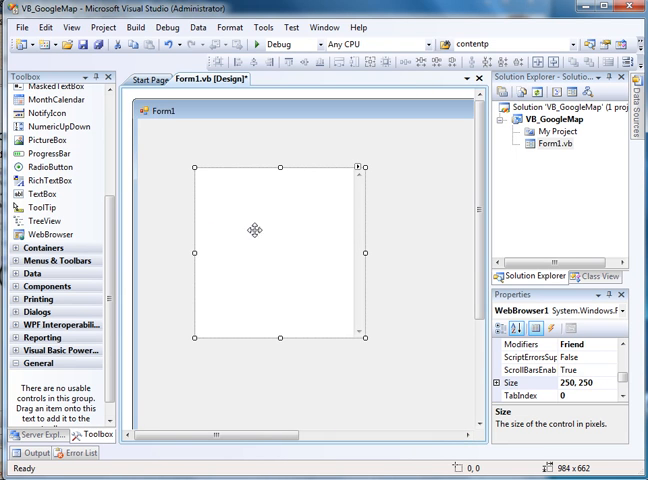
mouse_move(143, 125)
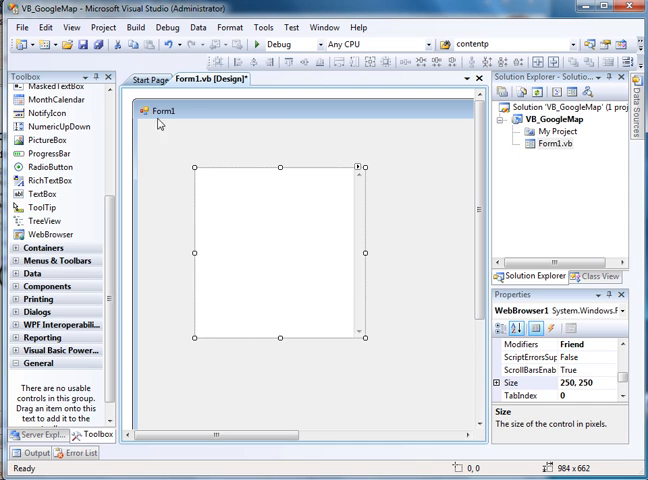
mouse_move(138, 299)
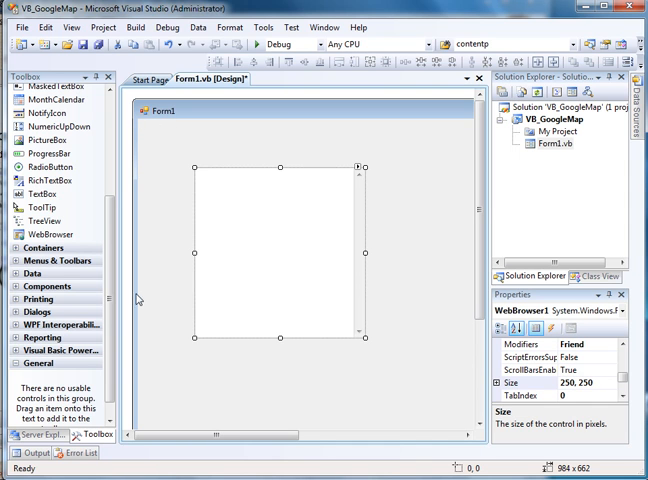
mouse_move(282, 130)
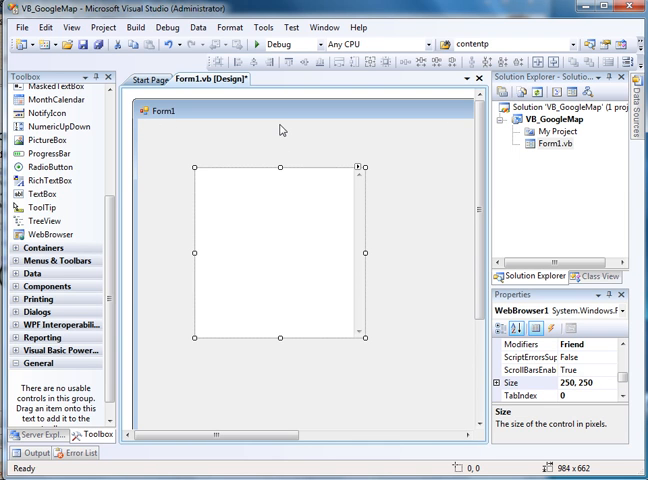
mouse_move(465, 217)
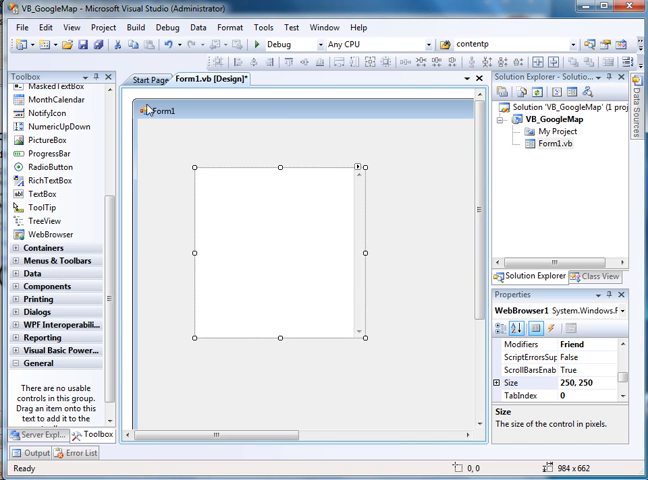
mouse_move(457, 273)
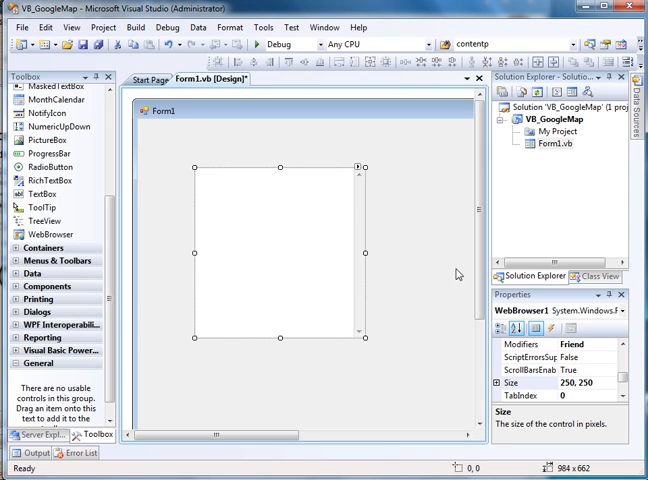
mouse_move(398, 221)
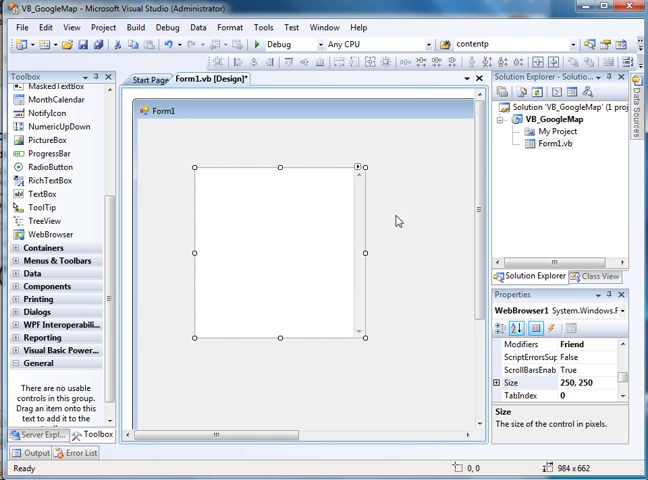
mouse_move(297, 242)
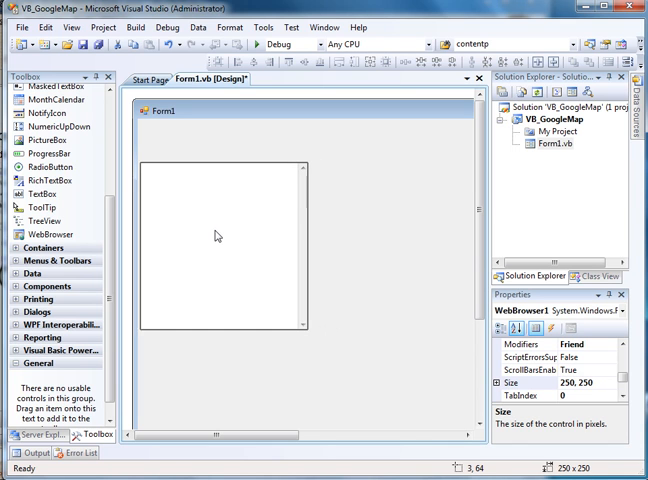
Step: Auto-hide the Toolbox and drag WebBrowser1 taller until it measures 587 by 568
left_click(218, 240)
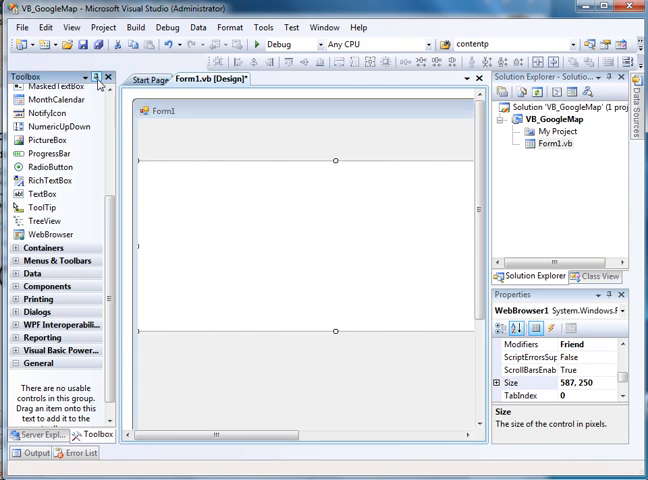
left_click(97, 77)
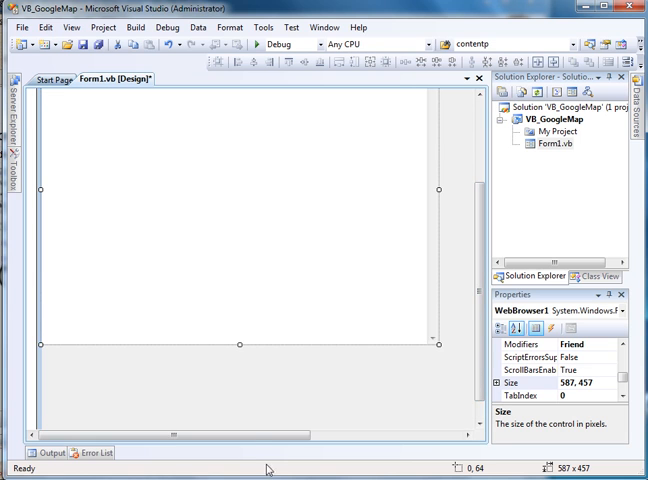
left_click_drag(239, 347, 243, 391)
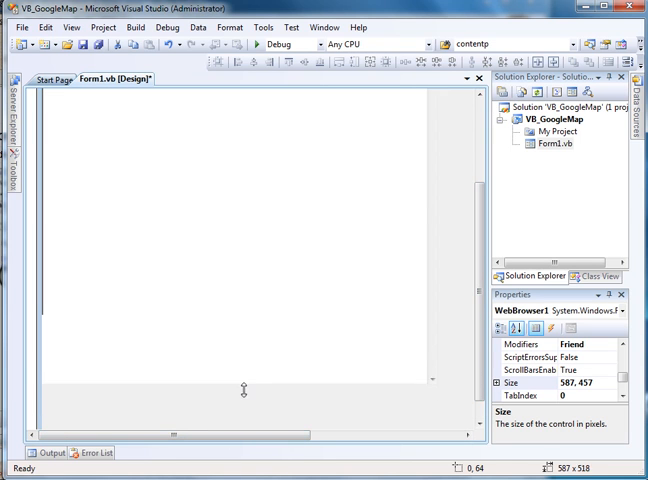
left_click_drag(240, 380, 240, 418)
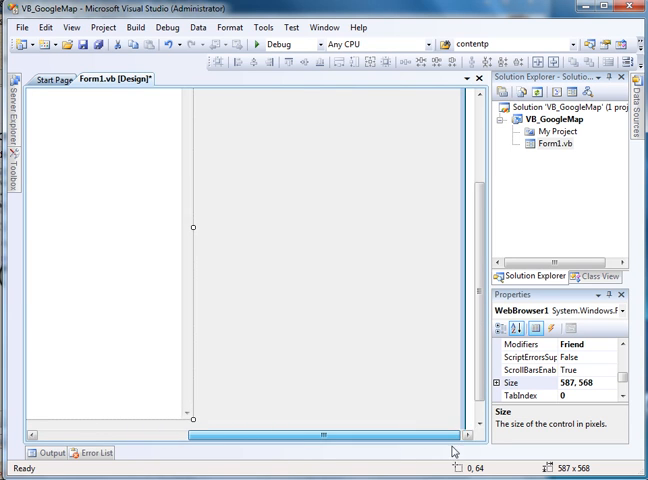
mouse_move(194, 226)
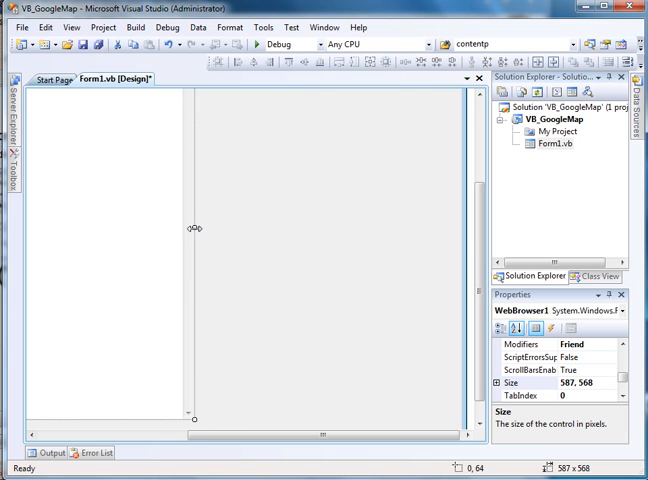
left_click_drag(195, 228, 458, 238)
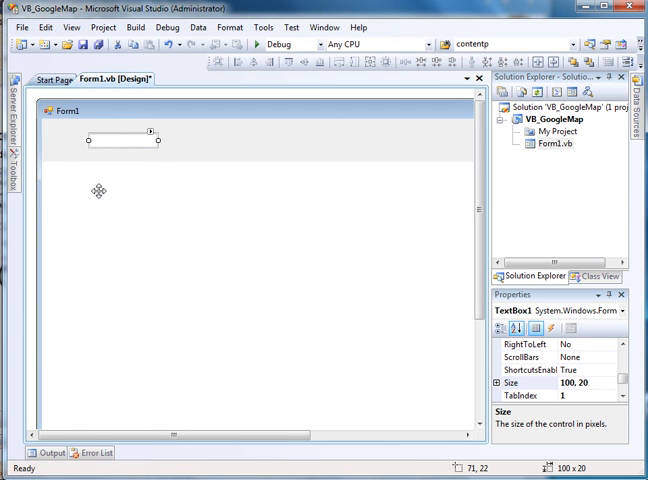
mouse_move(160, 139)
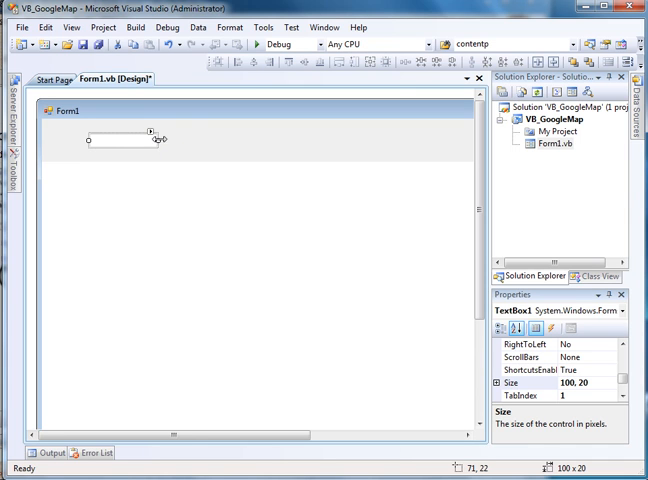
Step: Widen TextBox1 to 354 by 20 and move it to the form's left edge
left_click_drag(162, 139, 333, 138)
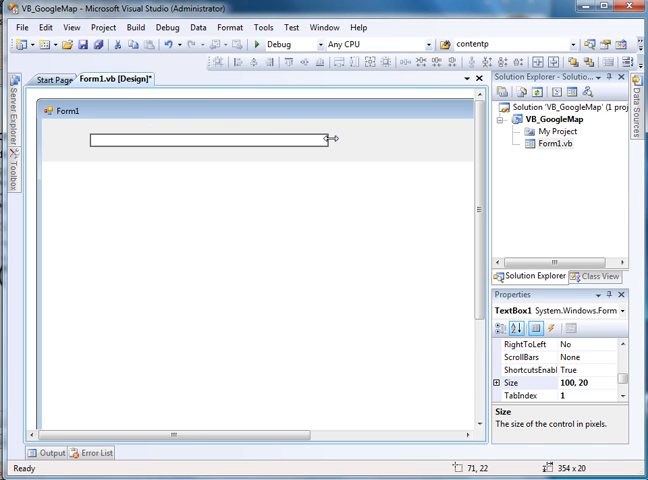
left_click_drag(335, 138, 160, 148)
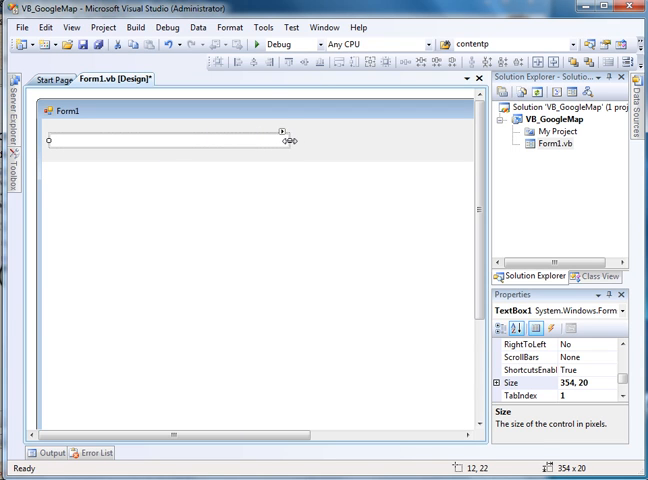
left_click_drag(291, 141, 297, 141)
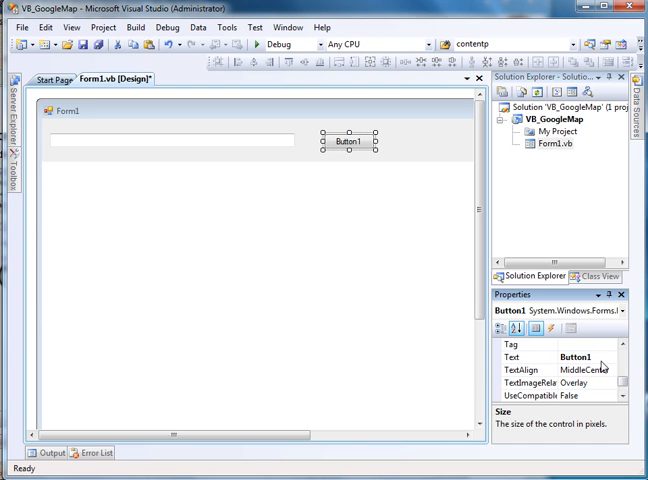
Step: Caption Button1 'Search' beside the address text box
left_click(510, 357)
type("S")
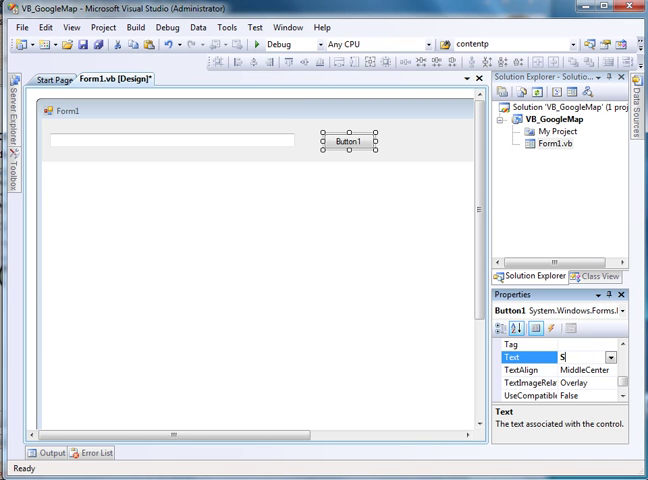
type("earch")
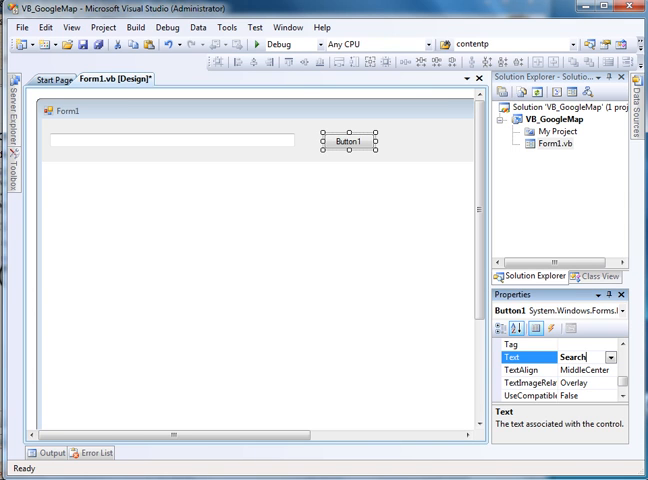
key("Return")
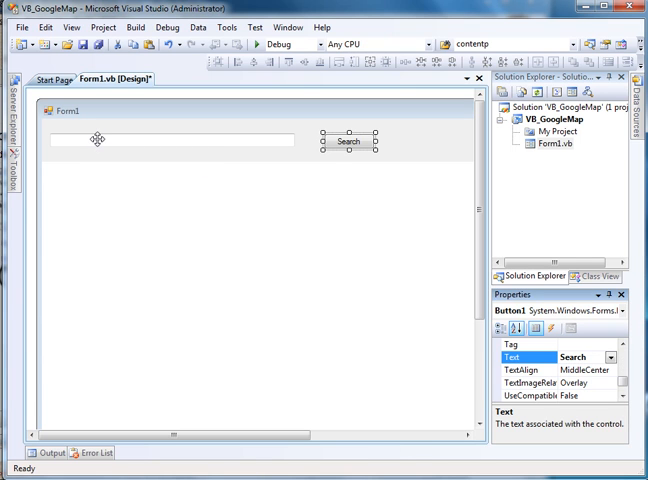
left_click(175, 140)
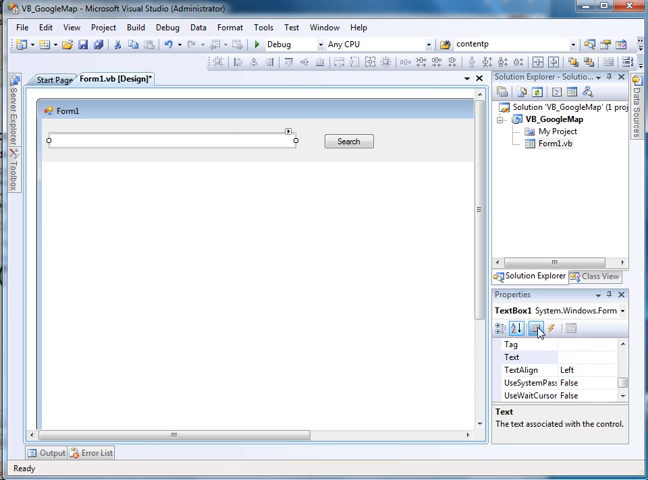
left_click(349, 140)
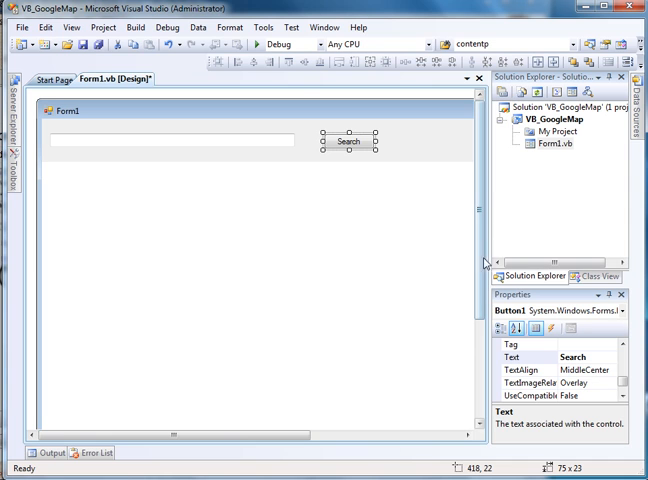
mouse_move(288, 211)
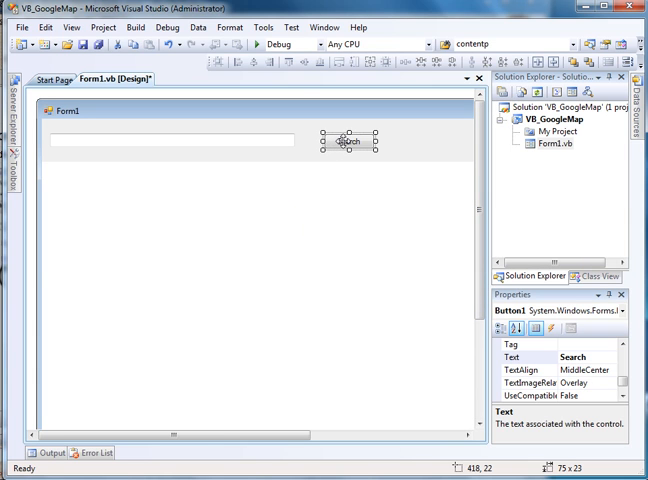
mouse_move(220, 312)
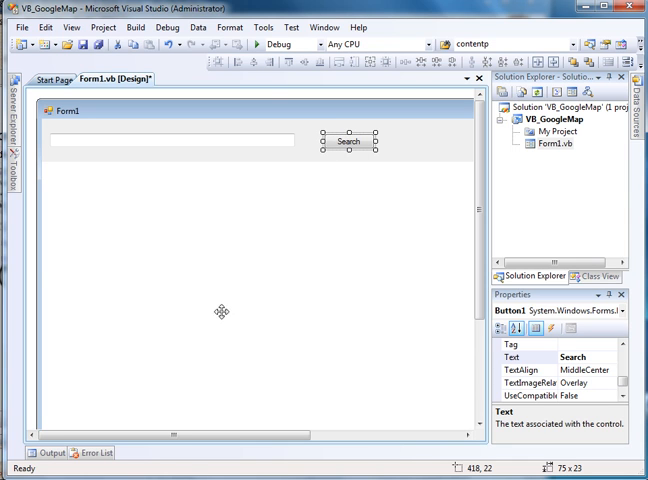
mouse_move(195, 331)
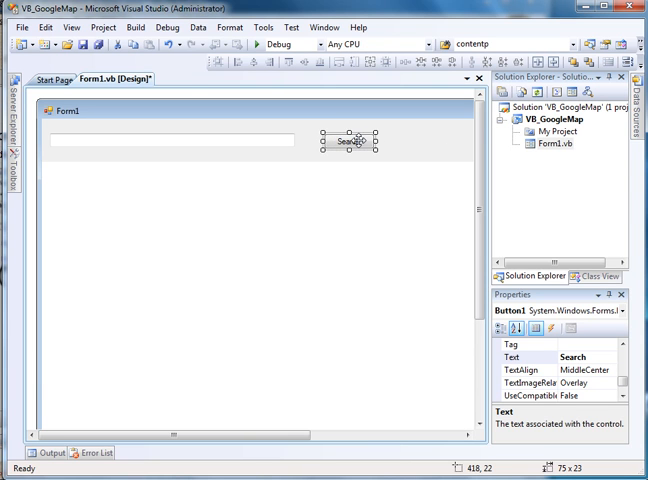
Step: Open the empty Button1_Click handler in Form1.vb and mark points in its declaration
double_click(349, 140)
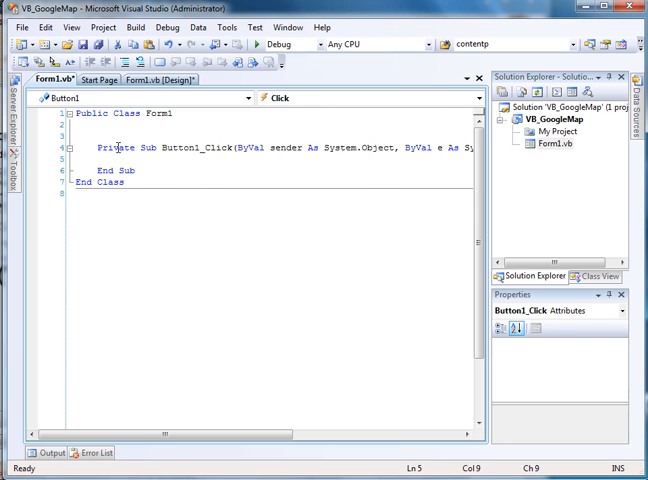
left_click(95, 147)
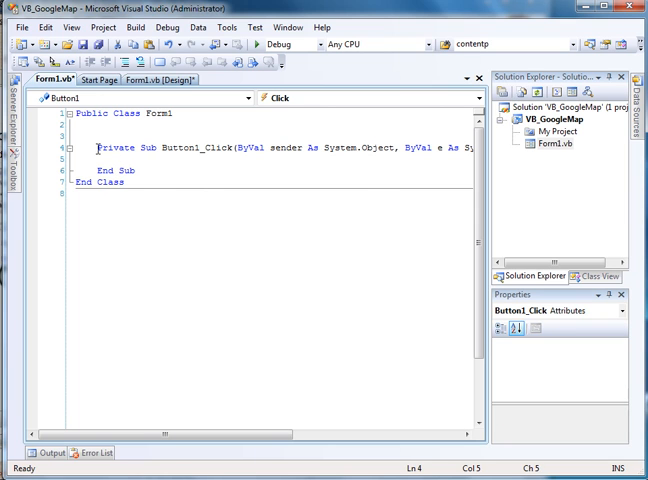
left_click(162, 147)
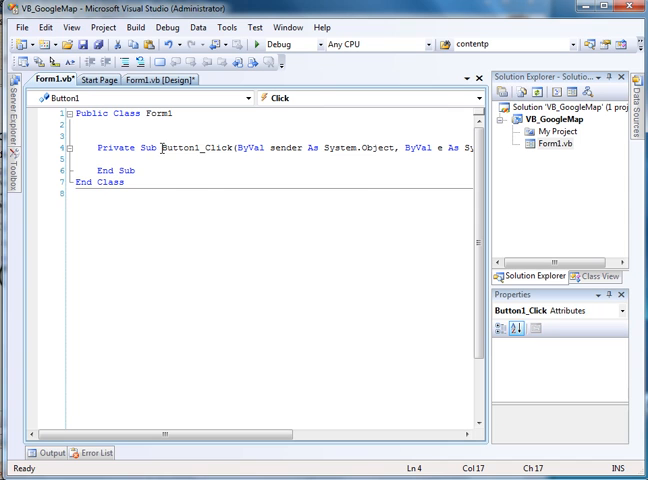
double_click(180, 147)
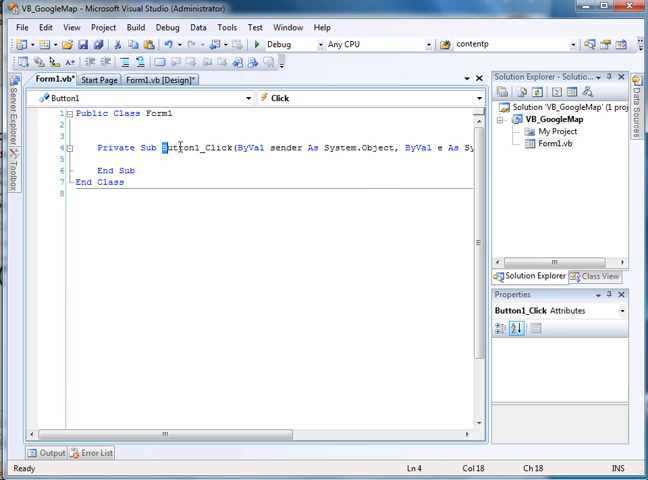
Step: Highlight Button1, End and Sub in the handler's code lines
double_click(183, 146)
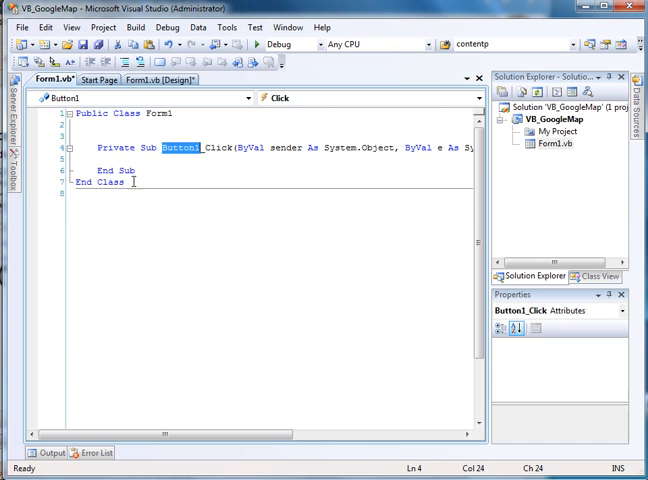
left_click(108, 158)
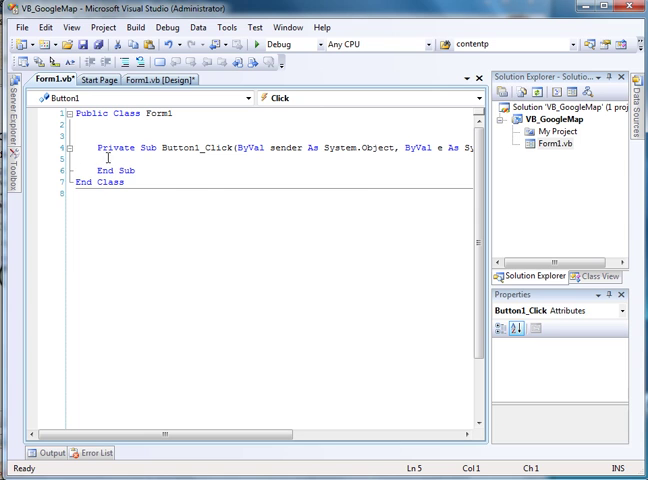
double_click(112, 146)
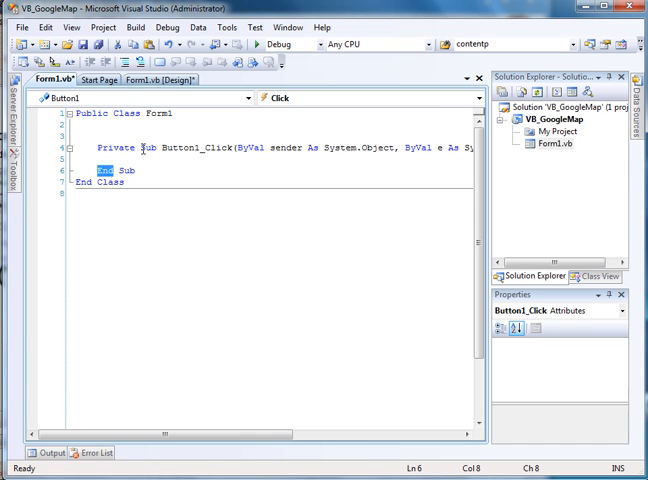
double_click(145, 145)
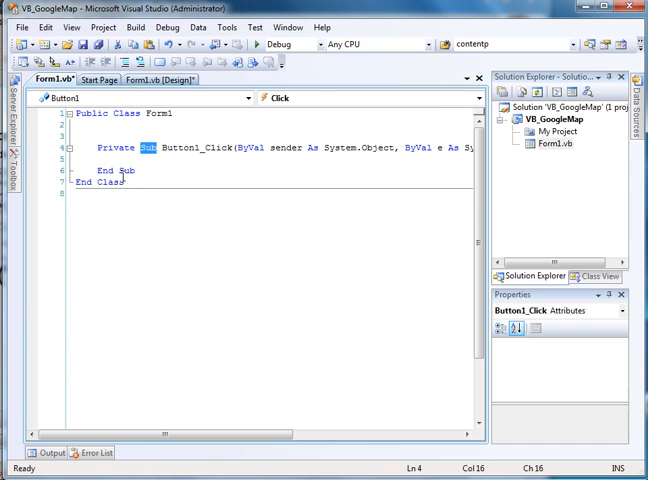
double_click(129, 169)
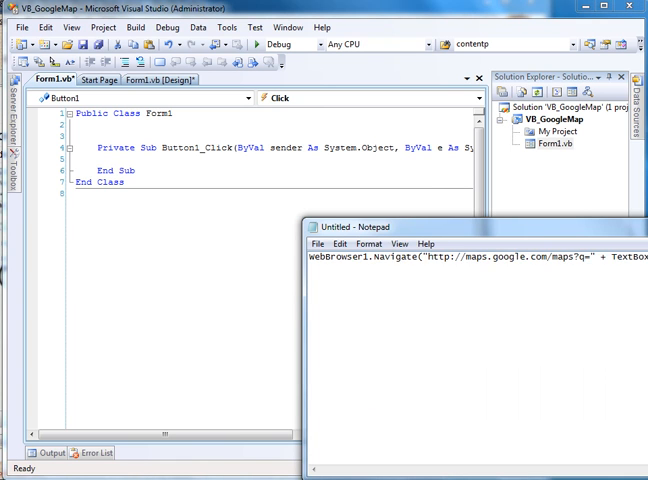
Step: Paste the WebBrowser1.Navigate Google Maps line from Notepad into Button1_Click
triple_click(480, 258)
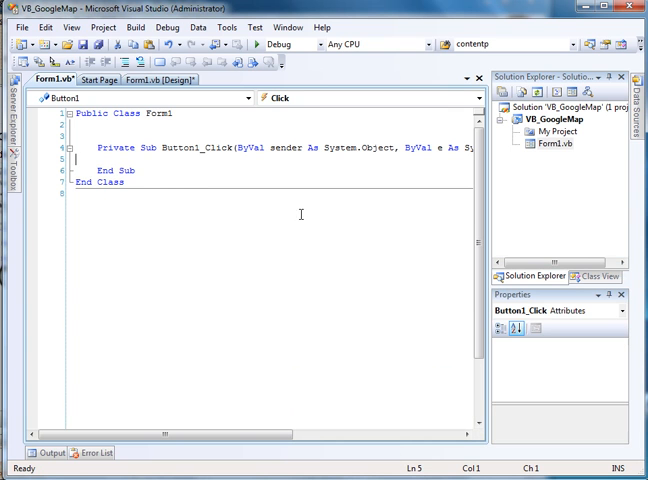
right_click(170, 165)
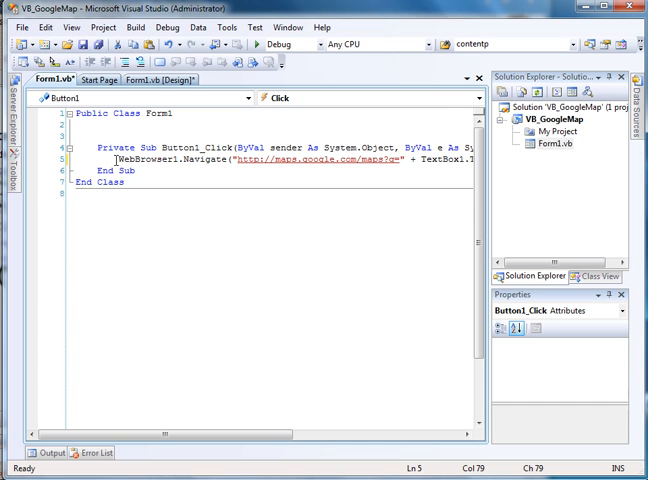
left_click(153, 80)
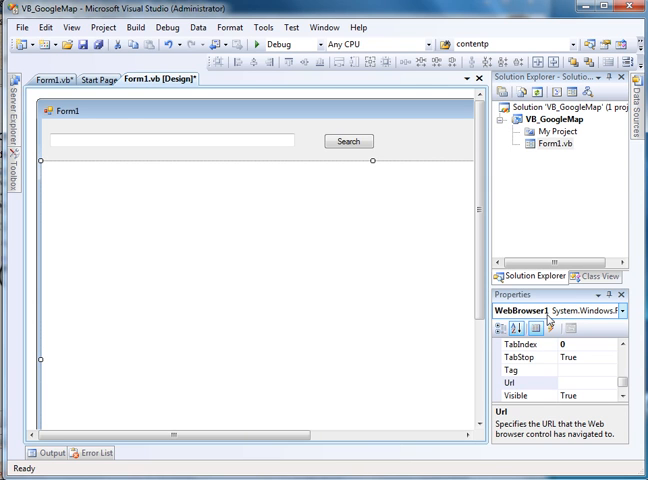
double_click(347, 140)
type("WebBrowser1.Navigate(\"http://maps.google.com/maps?q=\" + TextBox1.Text)")
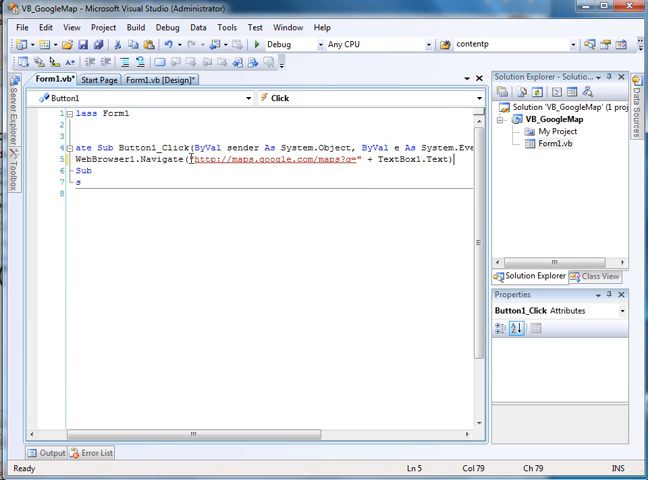
mouse_move(185, 180)
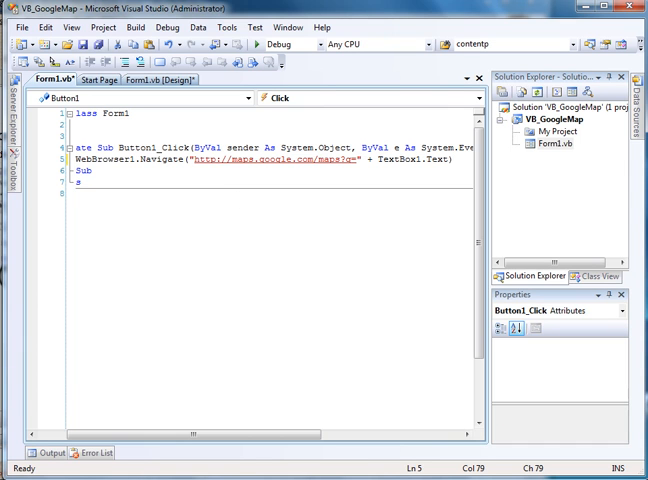
left_click_drag(200, 434, 310, 434)
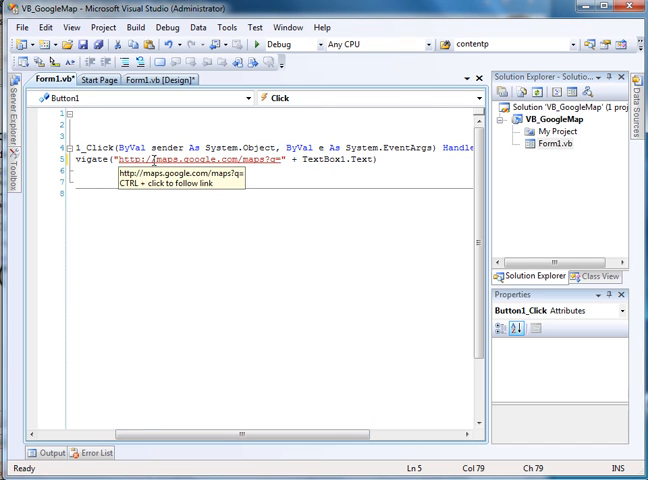
mouse_move(108, 106)
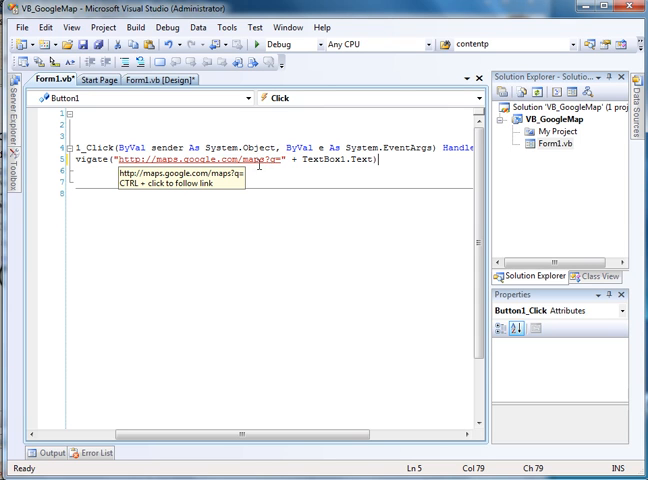
mouse_move(285, 182)
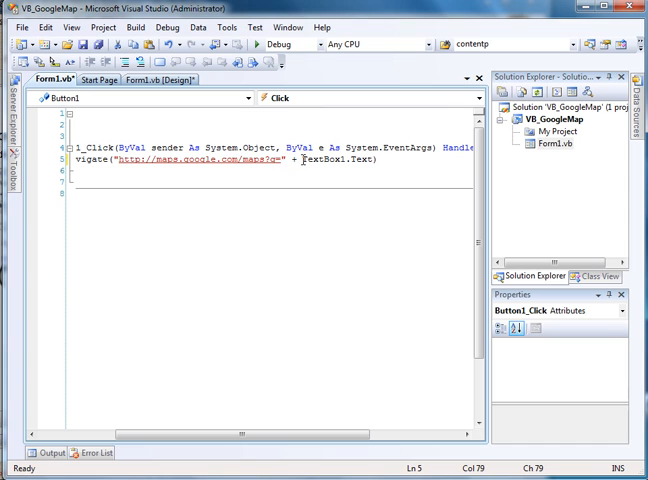
double_click(340, 160)
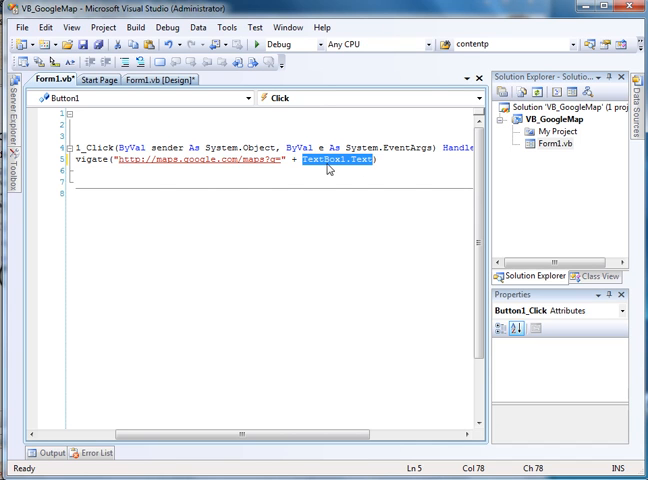
mouse_move(200, 160)
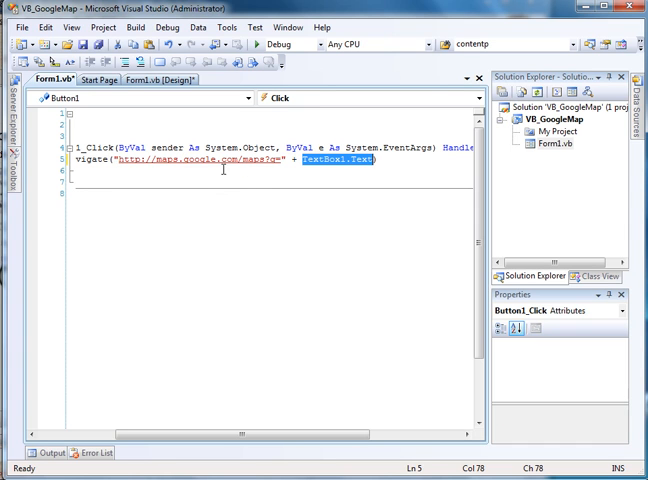
mouse_move(214, 426)
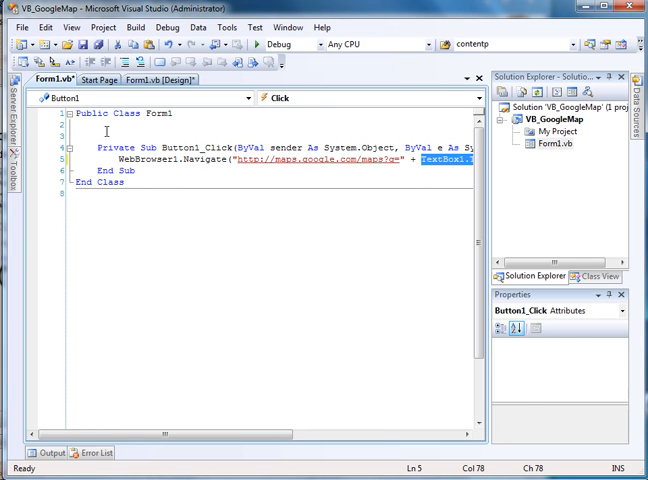
Step: Return to the Form1.vb [Design] layout and open the Debug menu
left_click(182, 131)
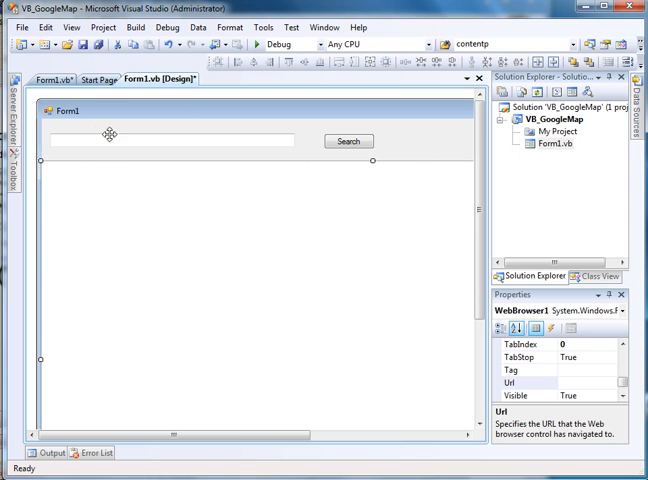
mouse_move(112, 113)
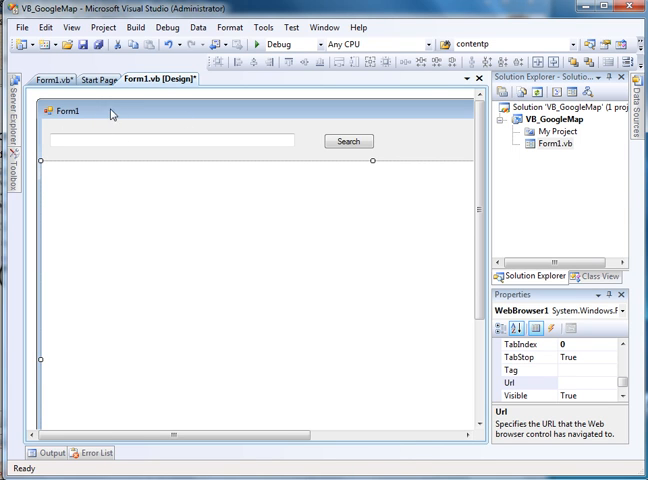
mouse_move(53, 197)
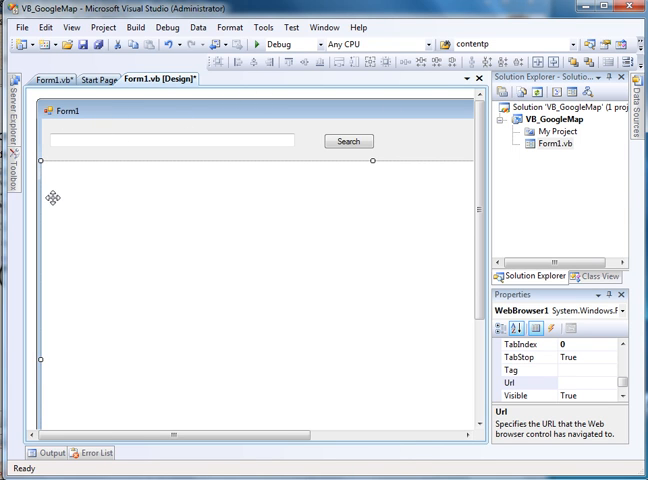
mouse_move(338, 165)
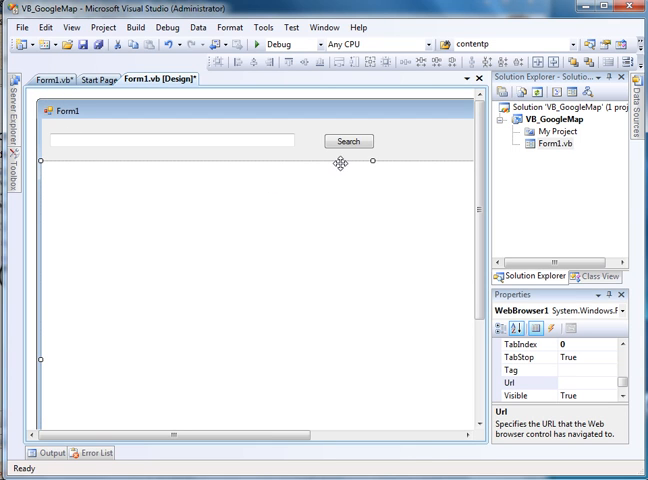
mouse_move(317, 294)
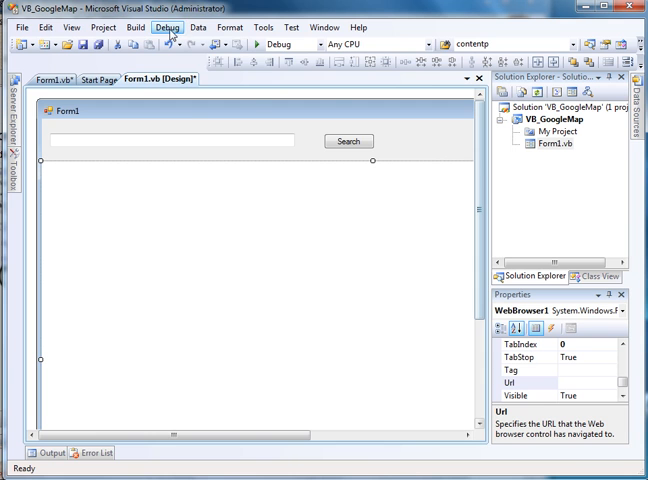
left_click(167, 27)
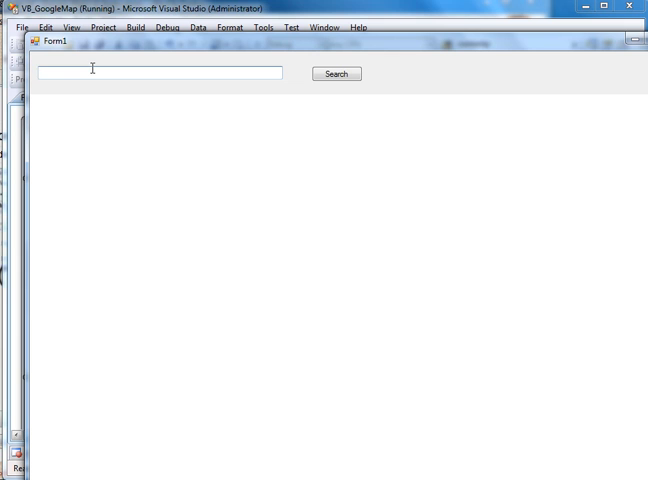
Step: Enter 'Andover, KS 67002' in the running form's address box and click Search
type("Andover")
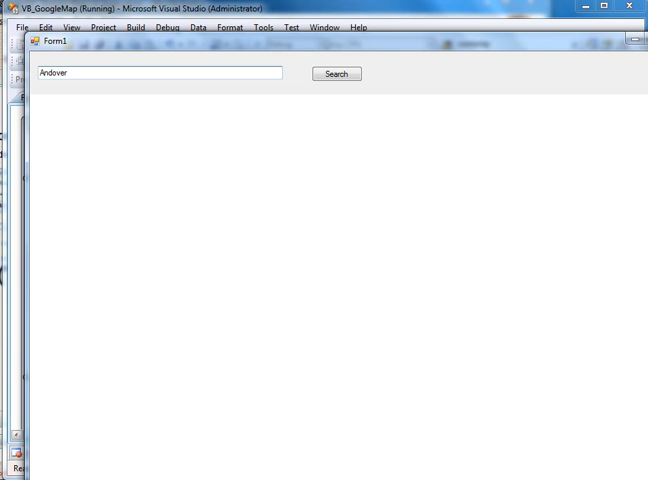
type(", K")
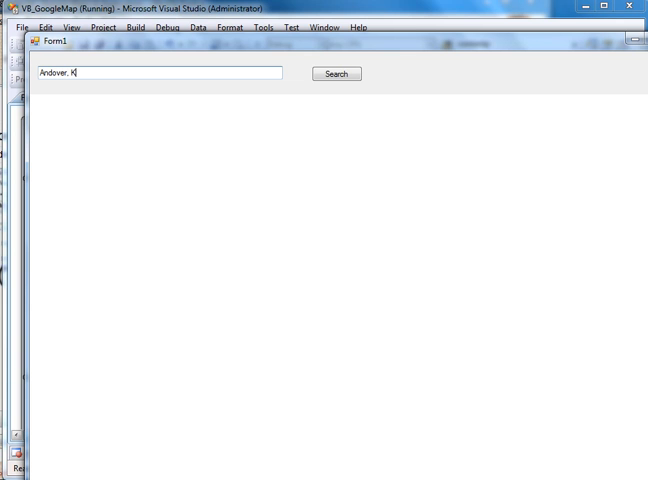
type("S")
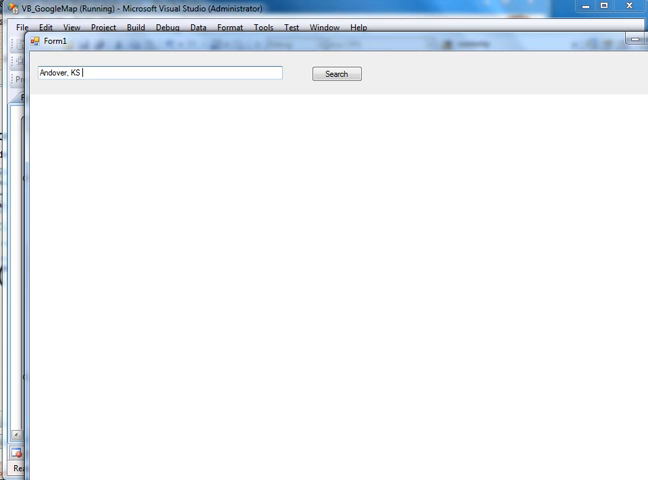
type("67")
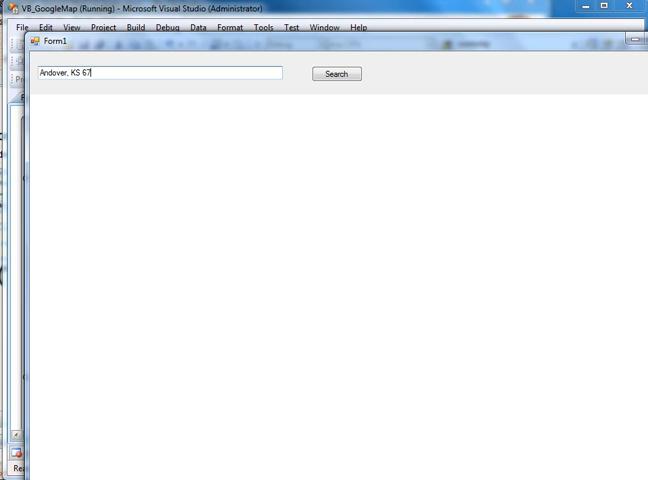
type("002")
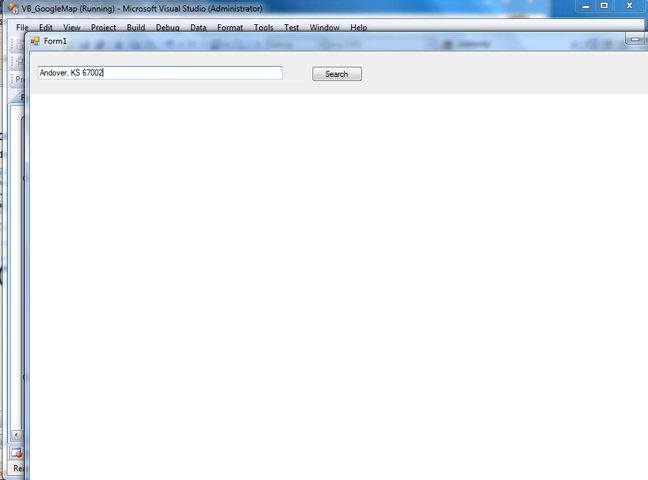
left_click(336, 74)
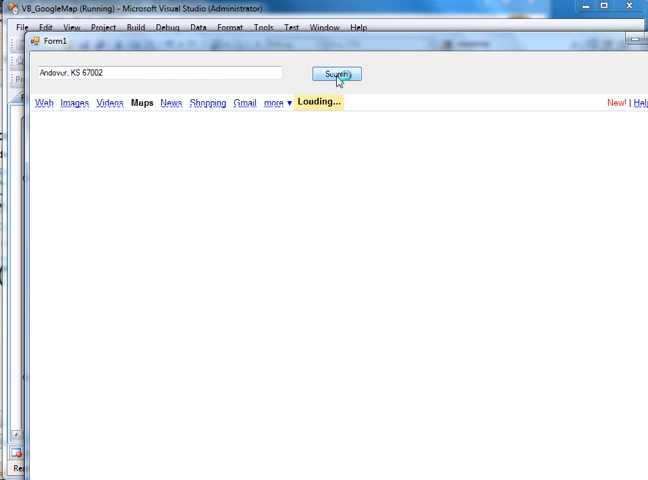
Step: Click Search again and let Google Maps load Andover, KS in the browser
left_click(335, 74)
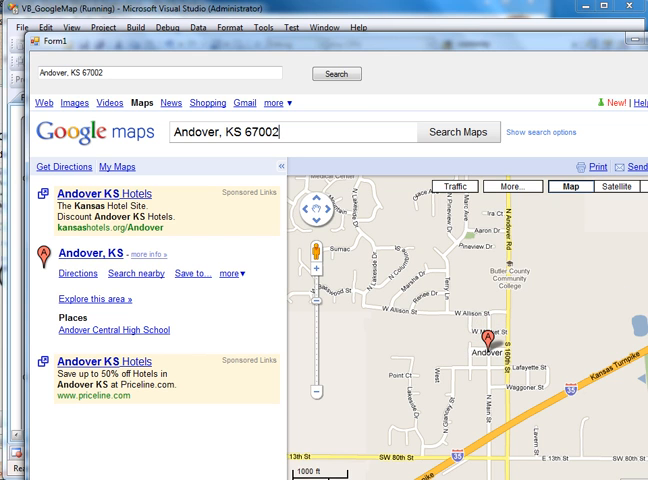
mouse_move(536, 292)
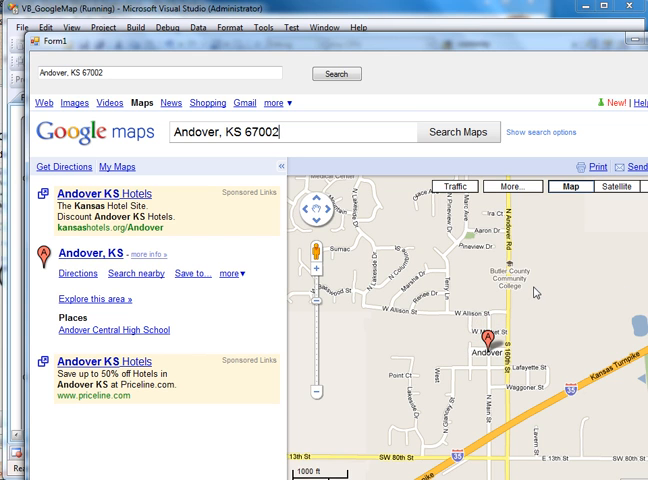